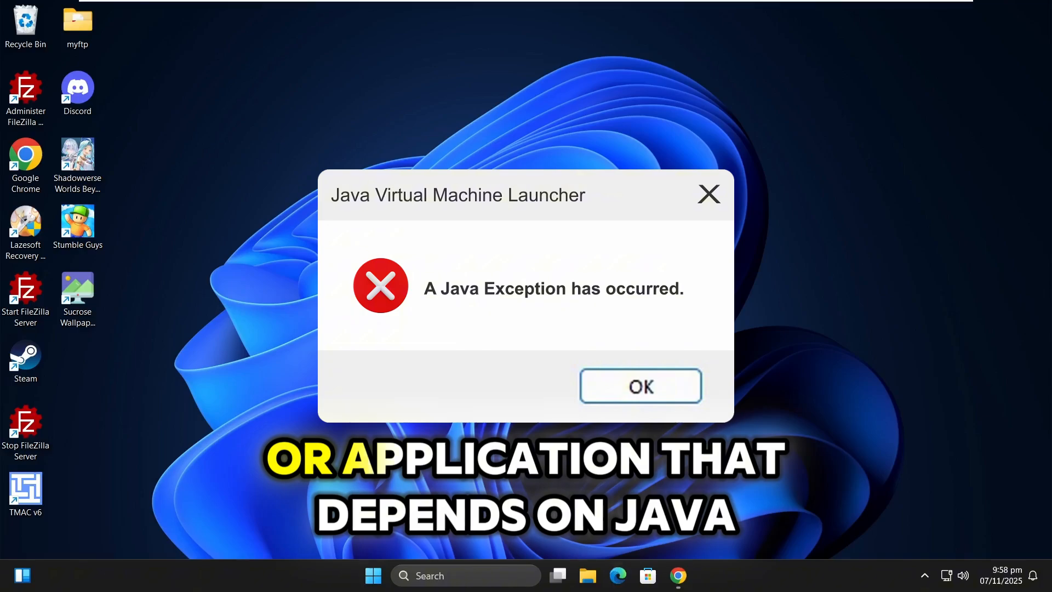
Dismiss the 'A Java Exception has occurred' dialog with OK
click(640, 386)
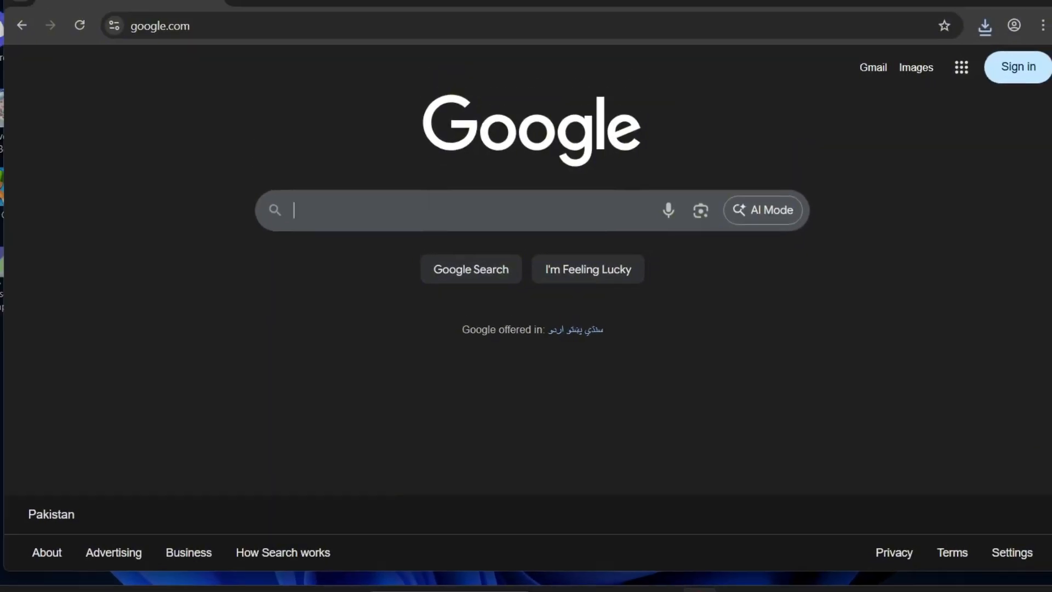
Search Google for 'java' and go to the official Java | Oracle result
text(java)
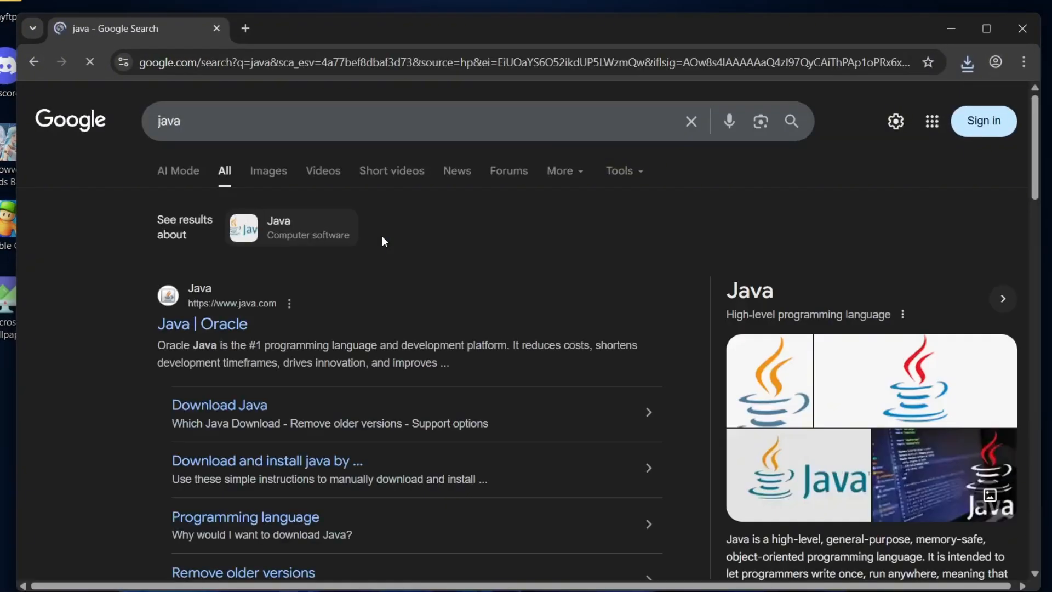
click(202, 324)
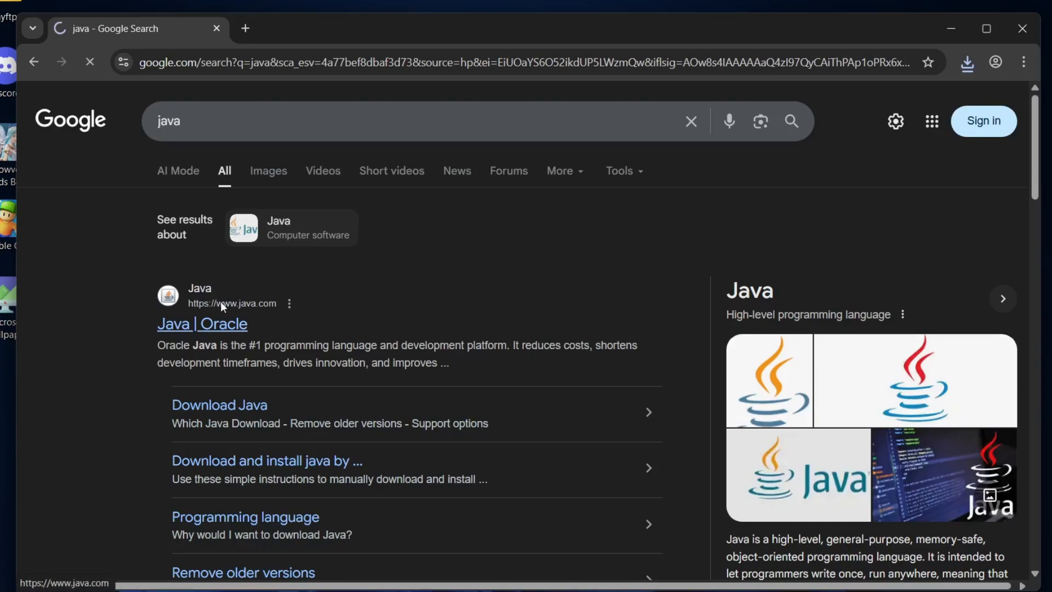
click(202, 324)
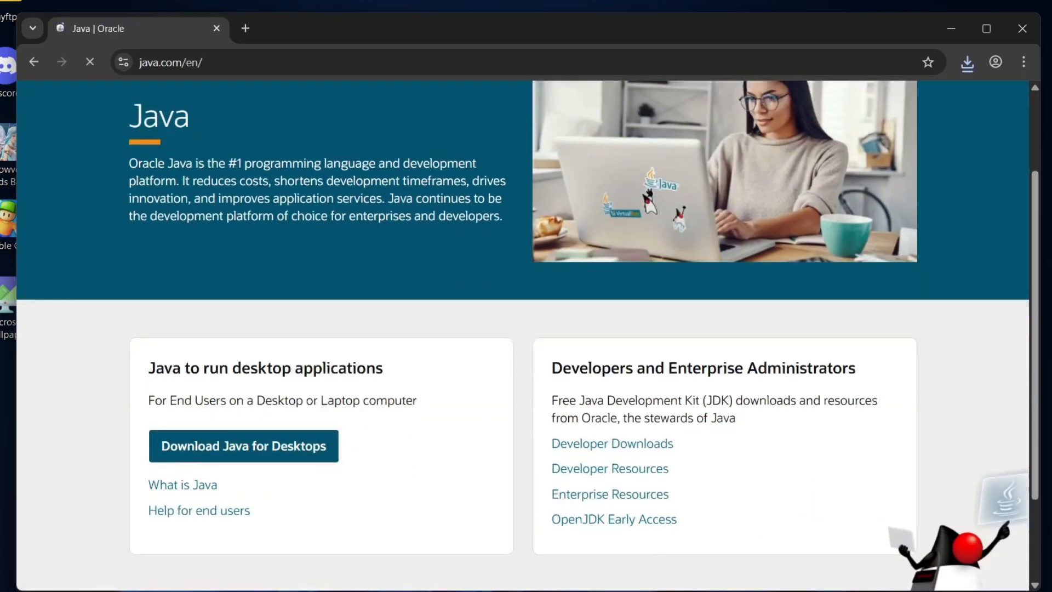
Reach java.com's Download Java for Desktops page listing Version 8 Update 471
scroll(down, 3)
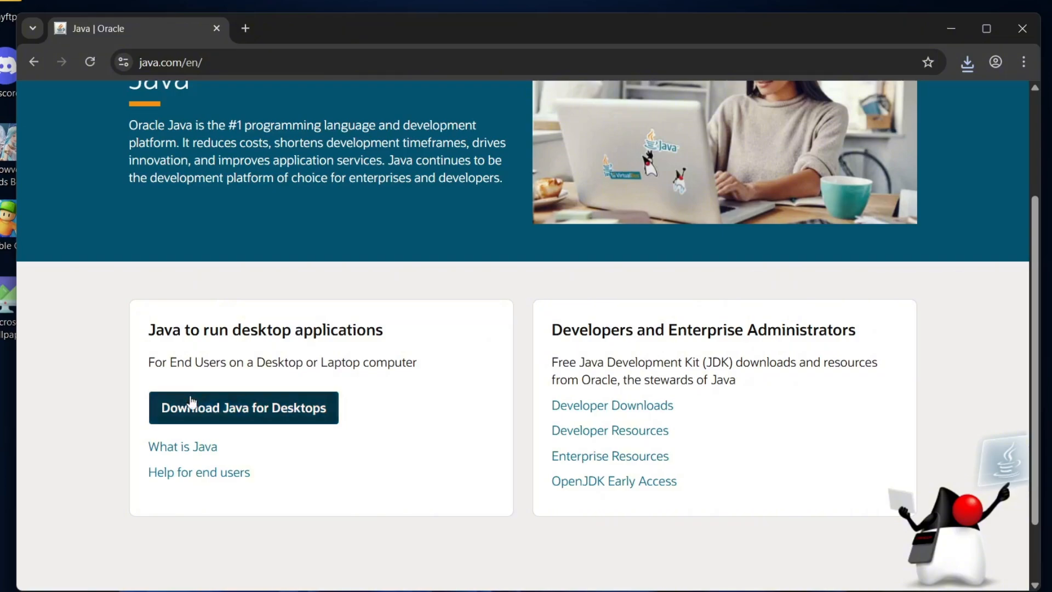
drag(229, 329, 330, 330)
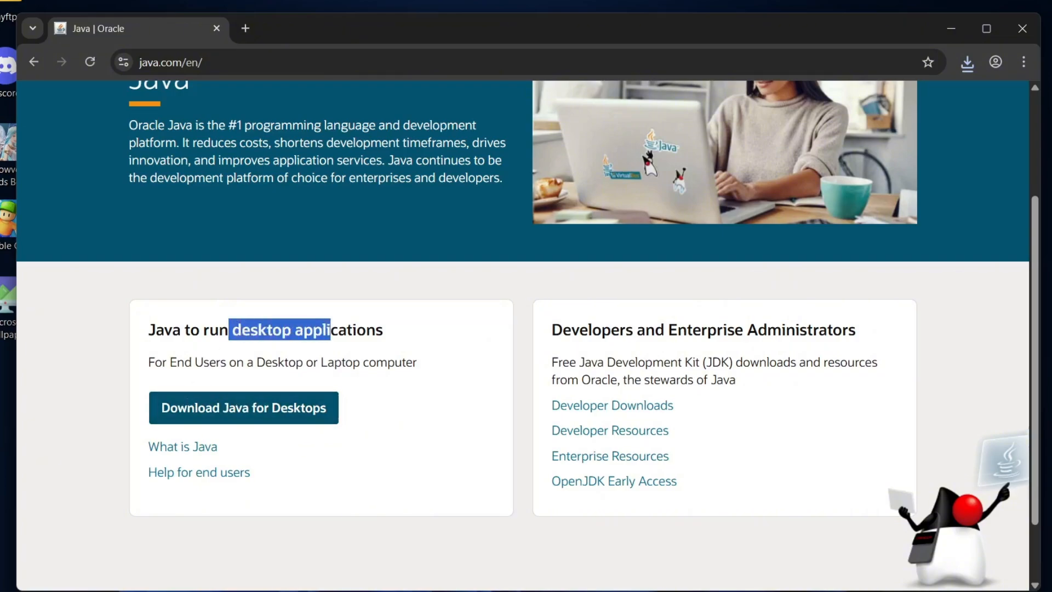
click(244, 407)
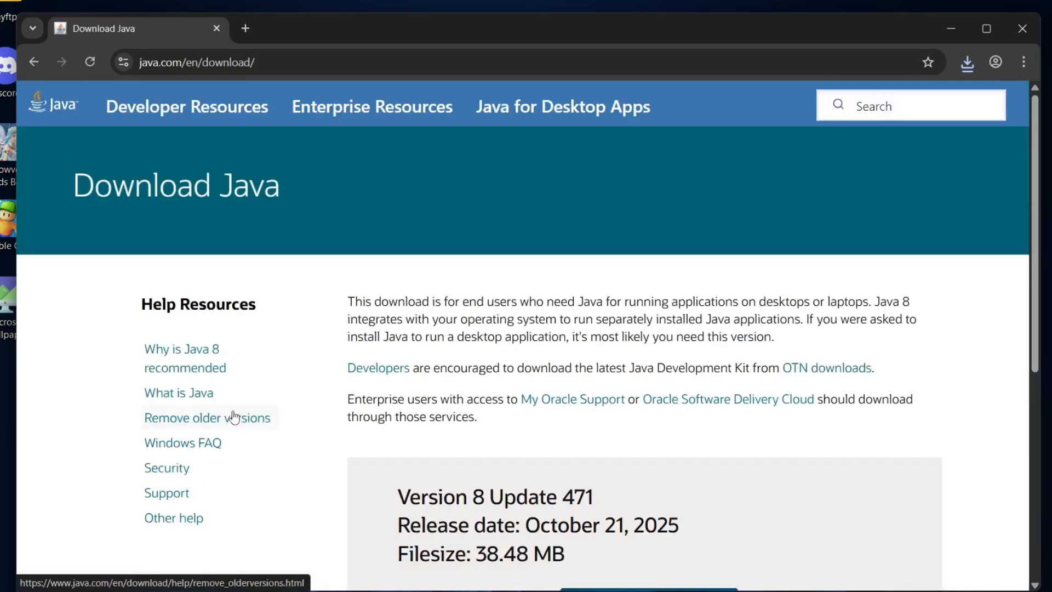
Download the Java 8 Update 471 installer (jre-8u471, 38.5 MB)
scroll(down, 3)
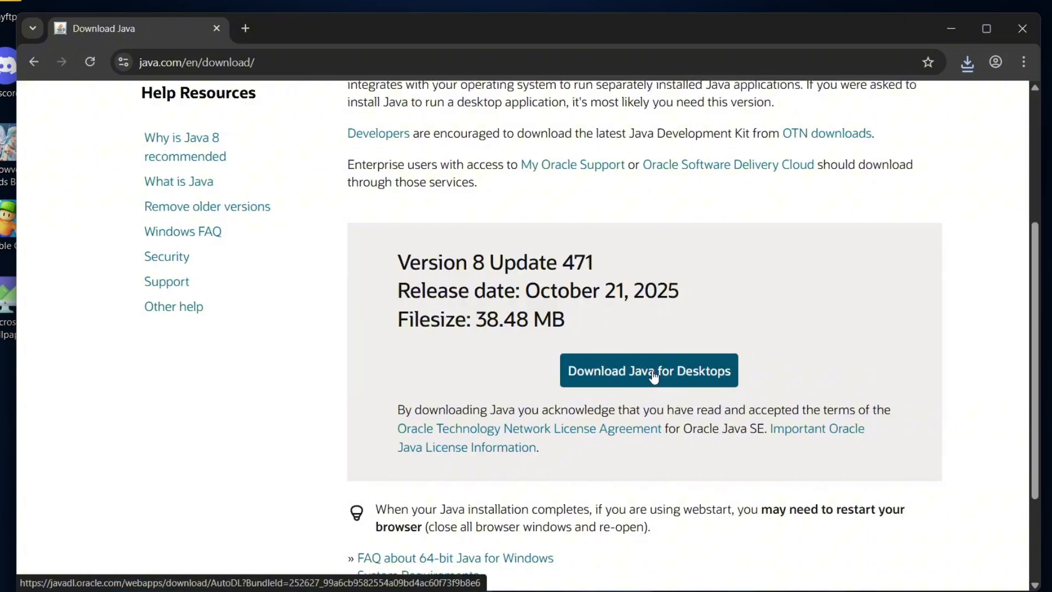
click(649, 370)
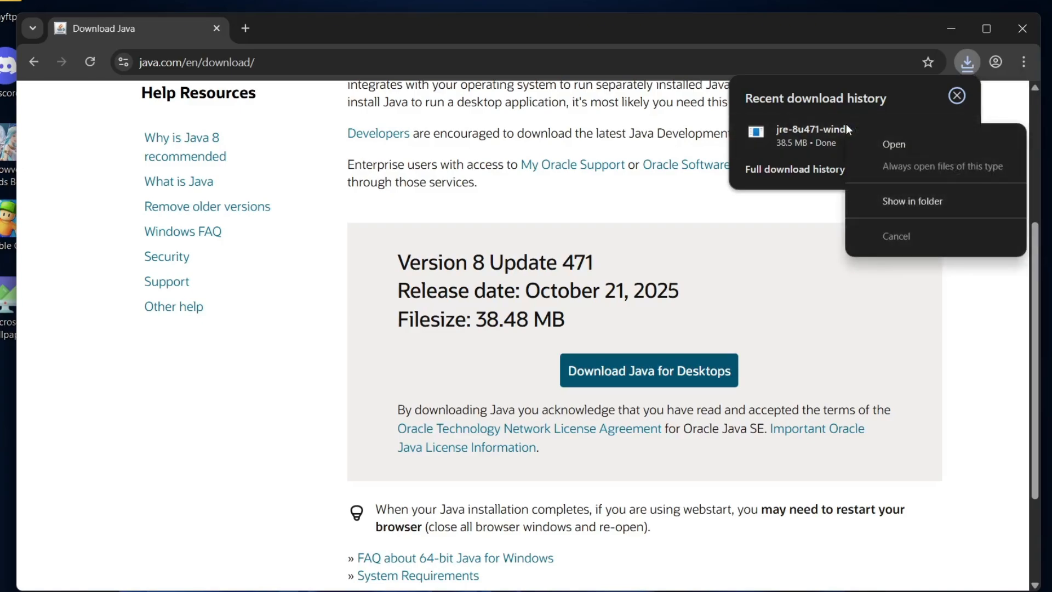
Run the jre-8u471 installer, allow UAC, install Java and close setup after success
click(894, 144)
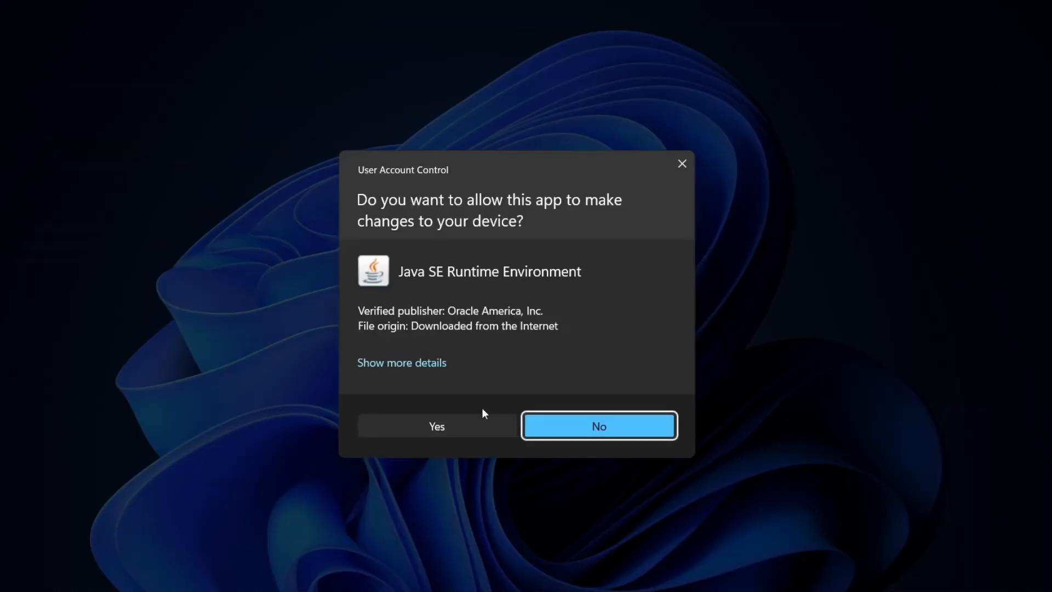
click(436, 426)
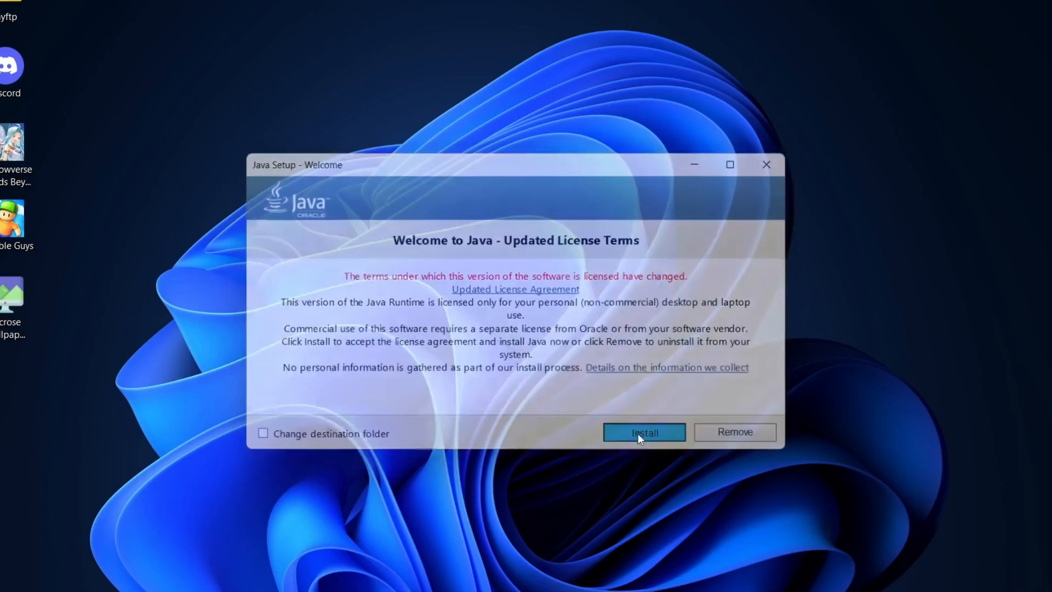
click(644, 432)
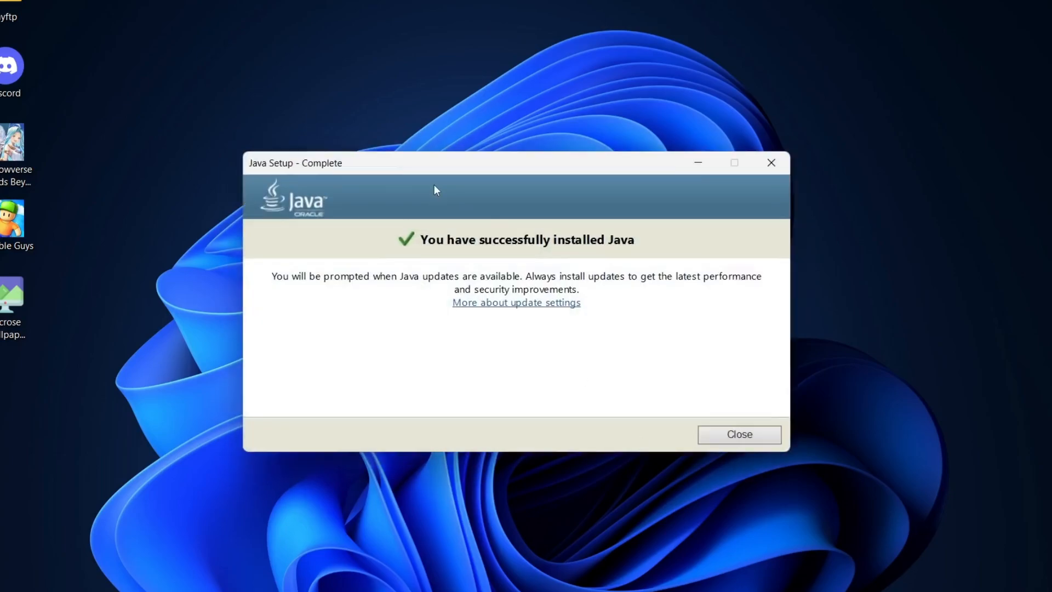
click(739, 434)
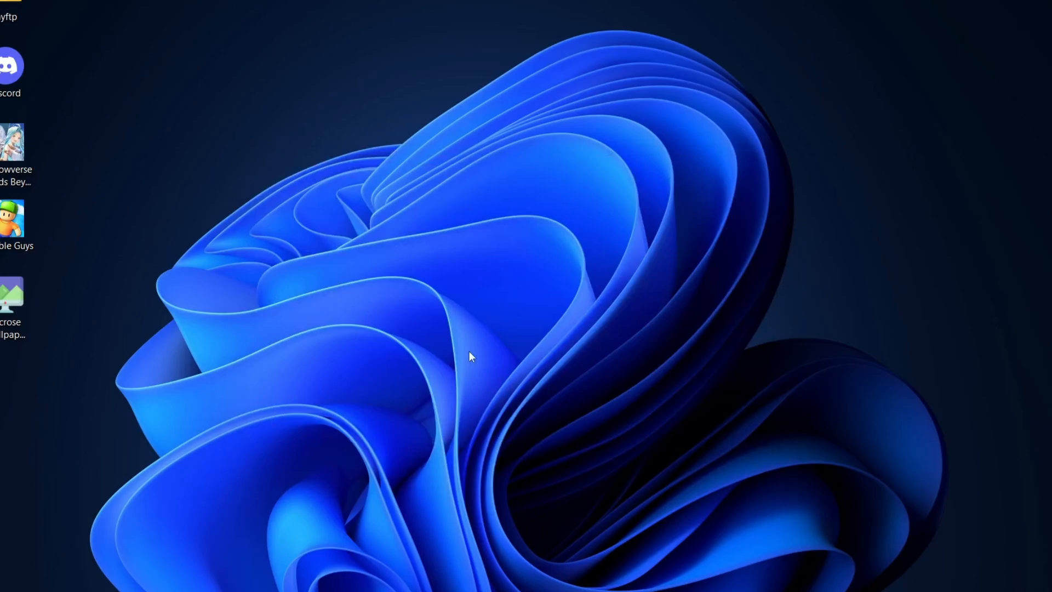